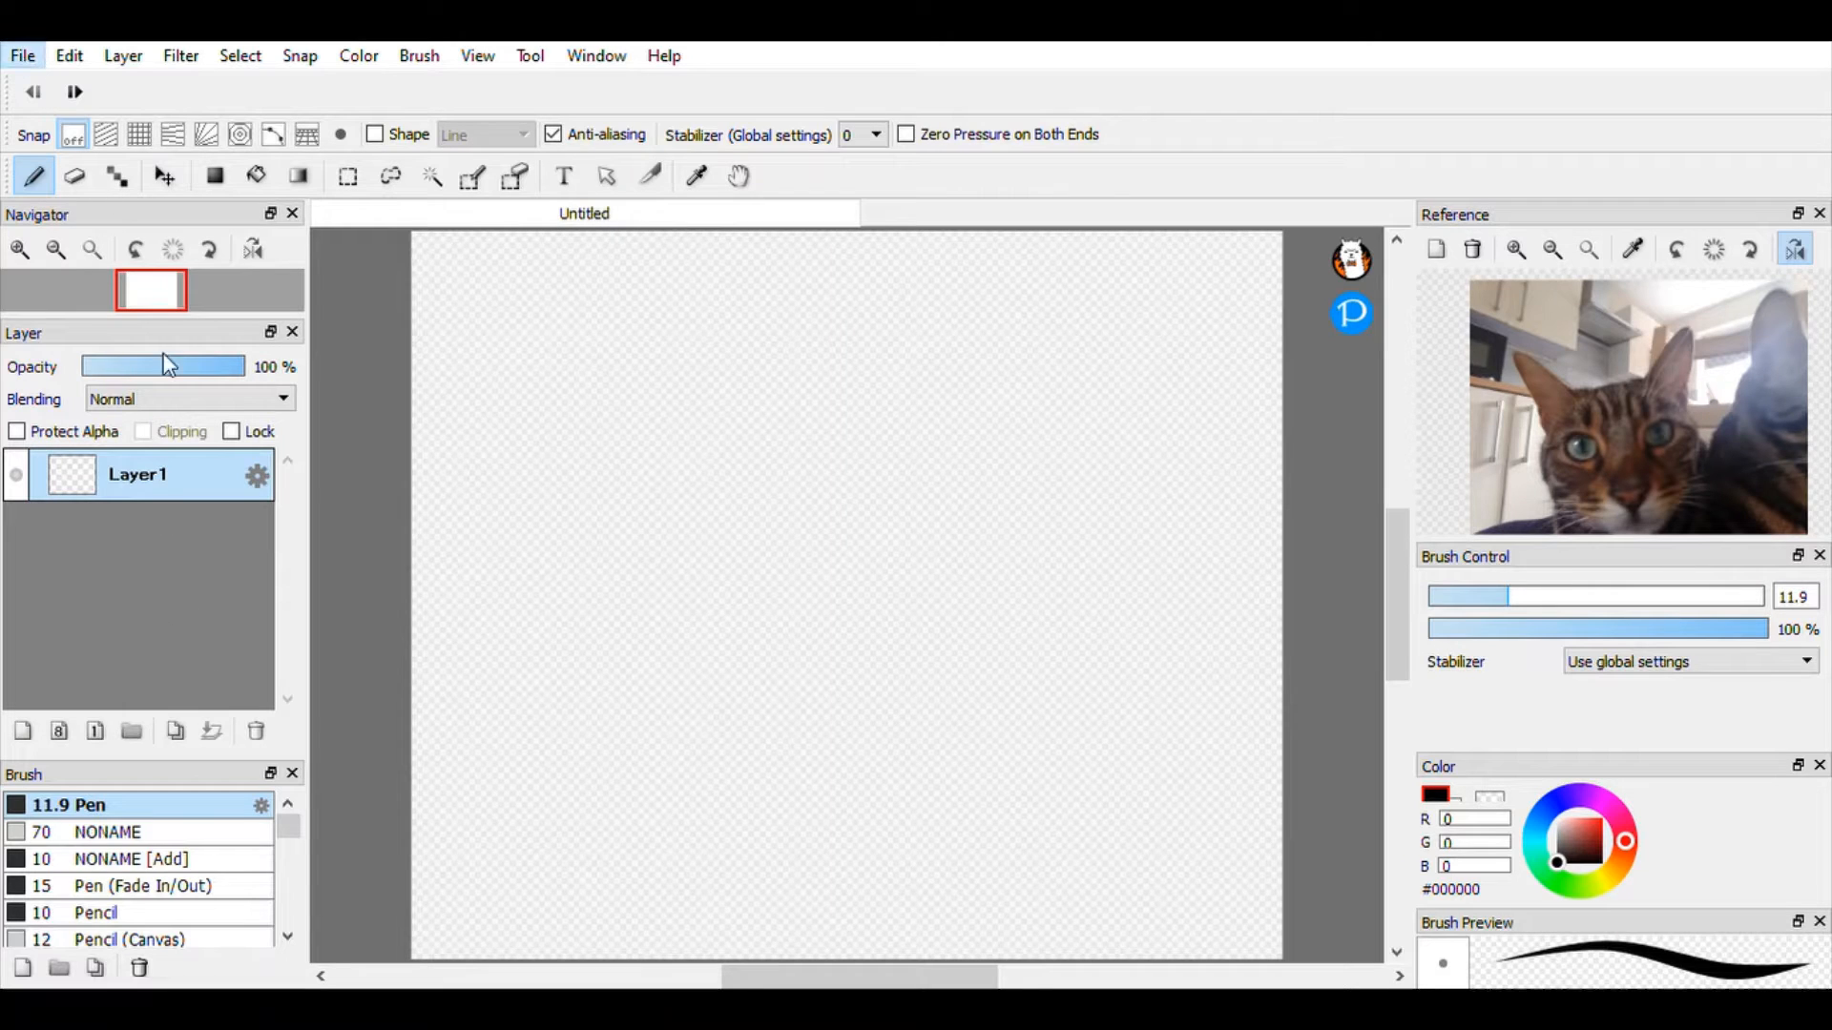
{"action": "mouse_move", "coordinate": [359, 564]}
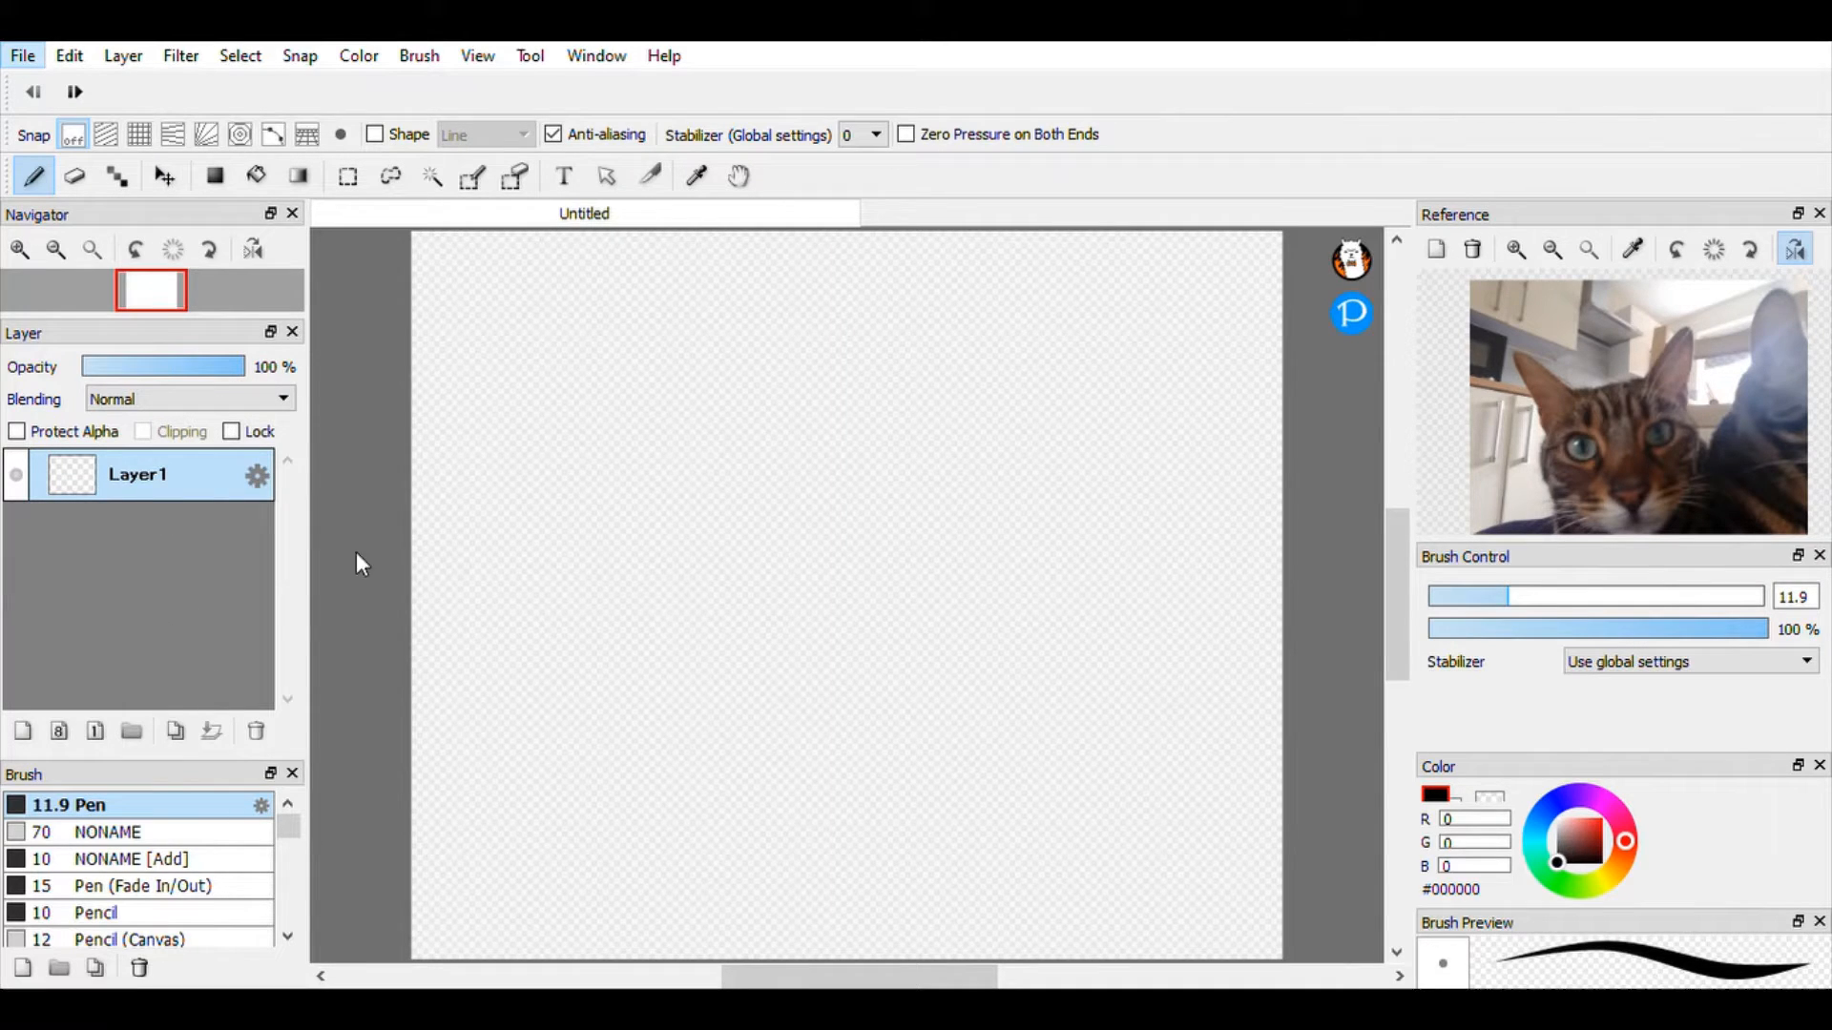
{"action": "mouse_move", "coordinate": [112, 174]}
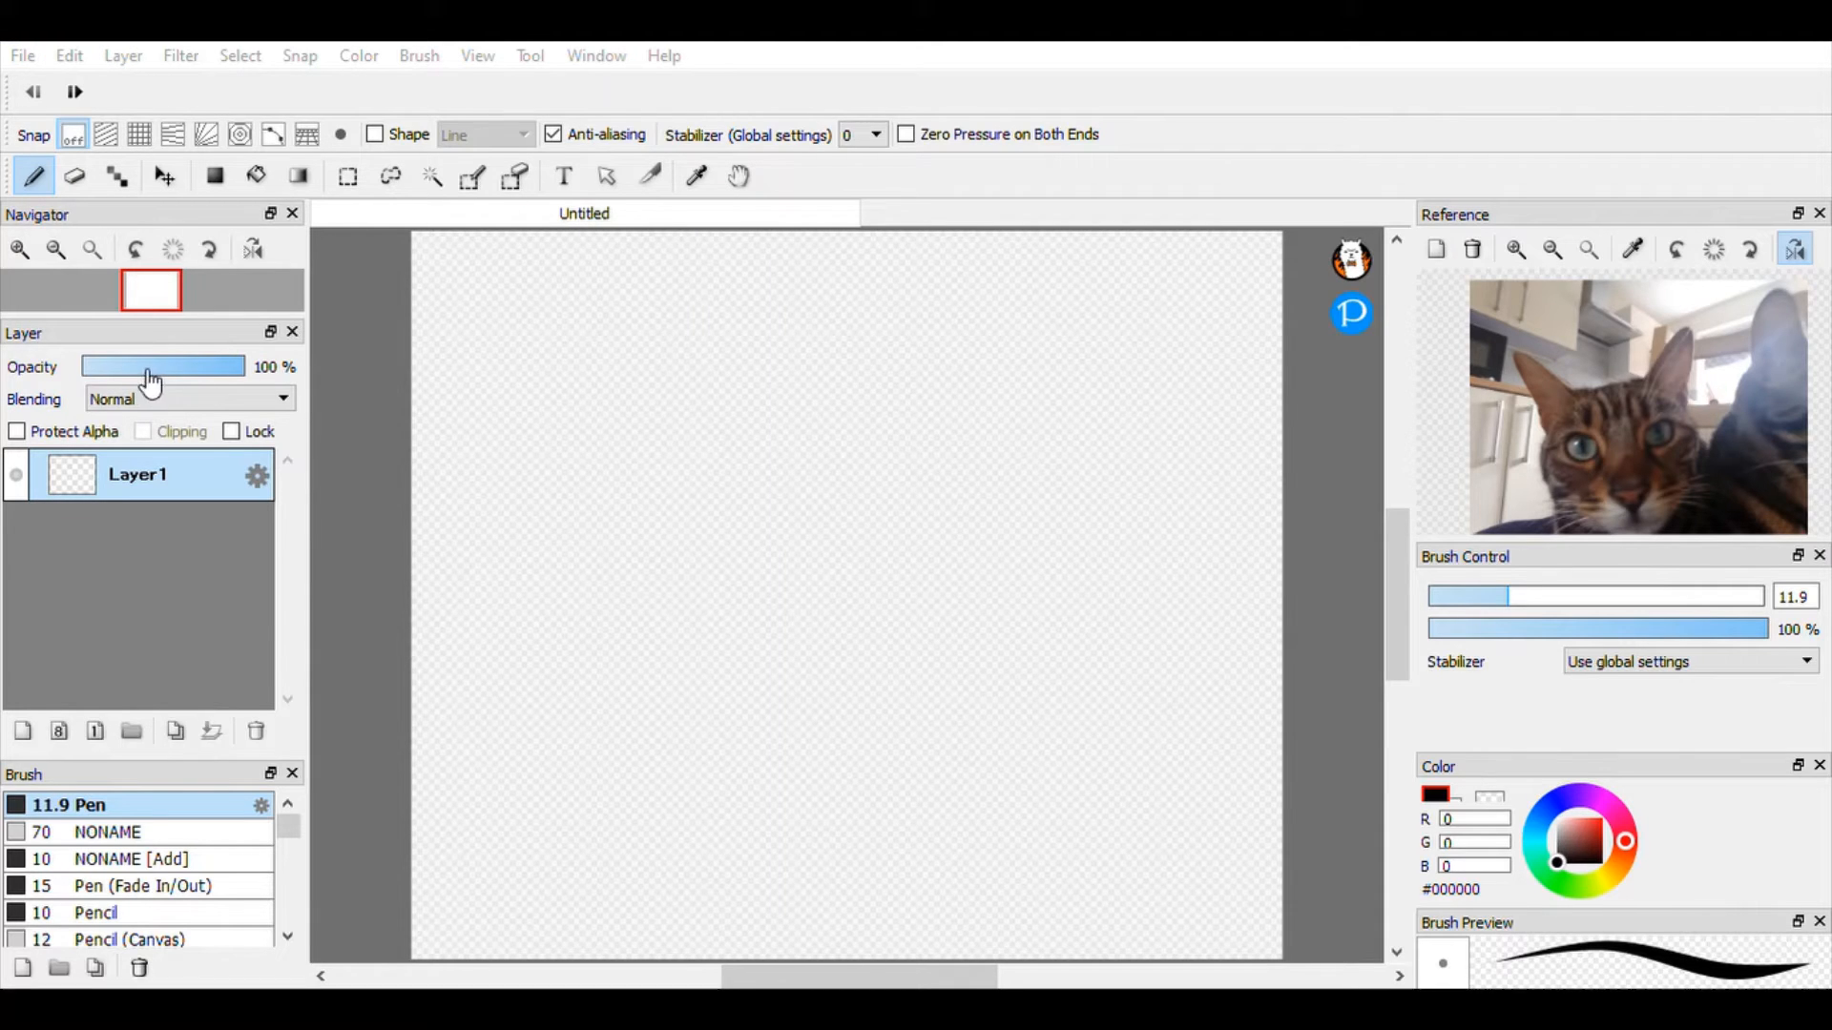
{"action": "mouse_move", "coordinate": [876, 452]}
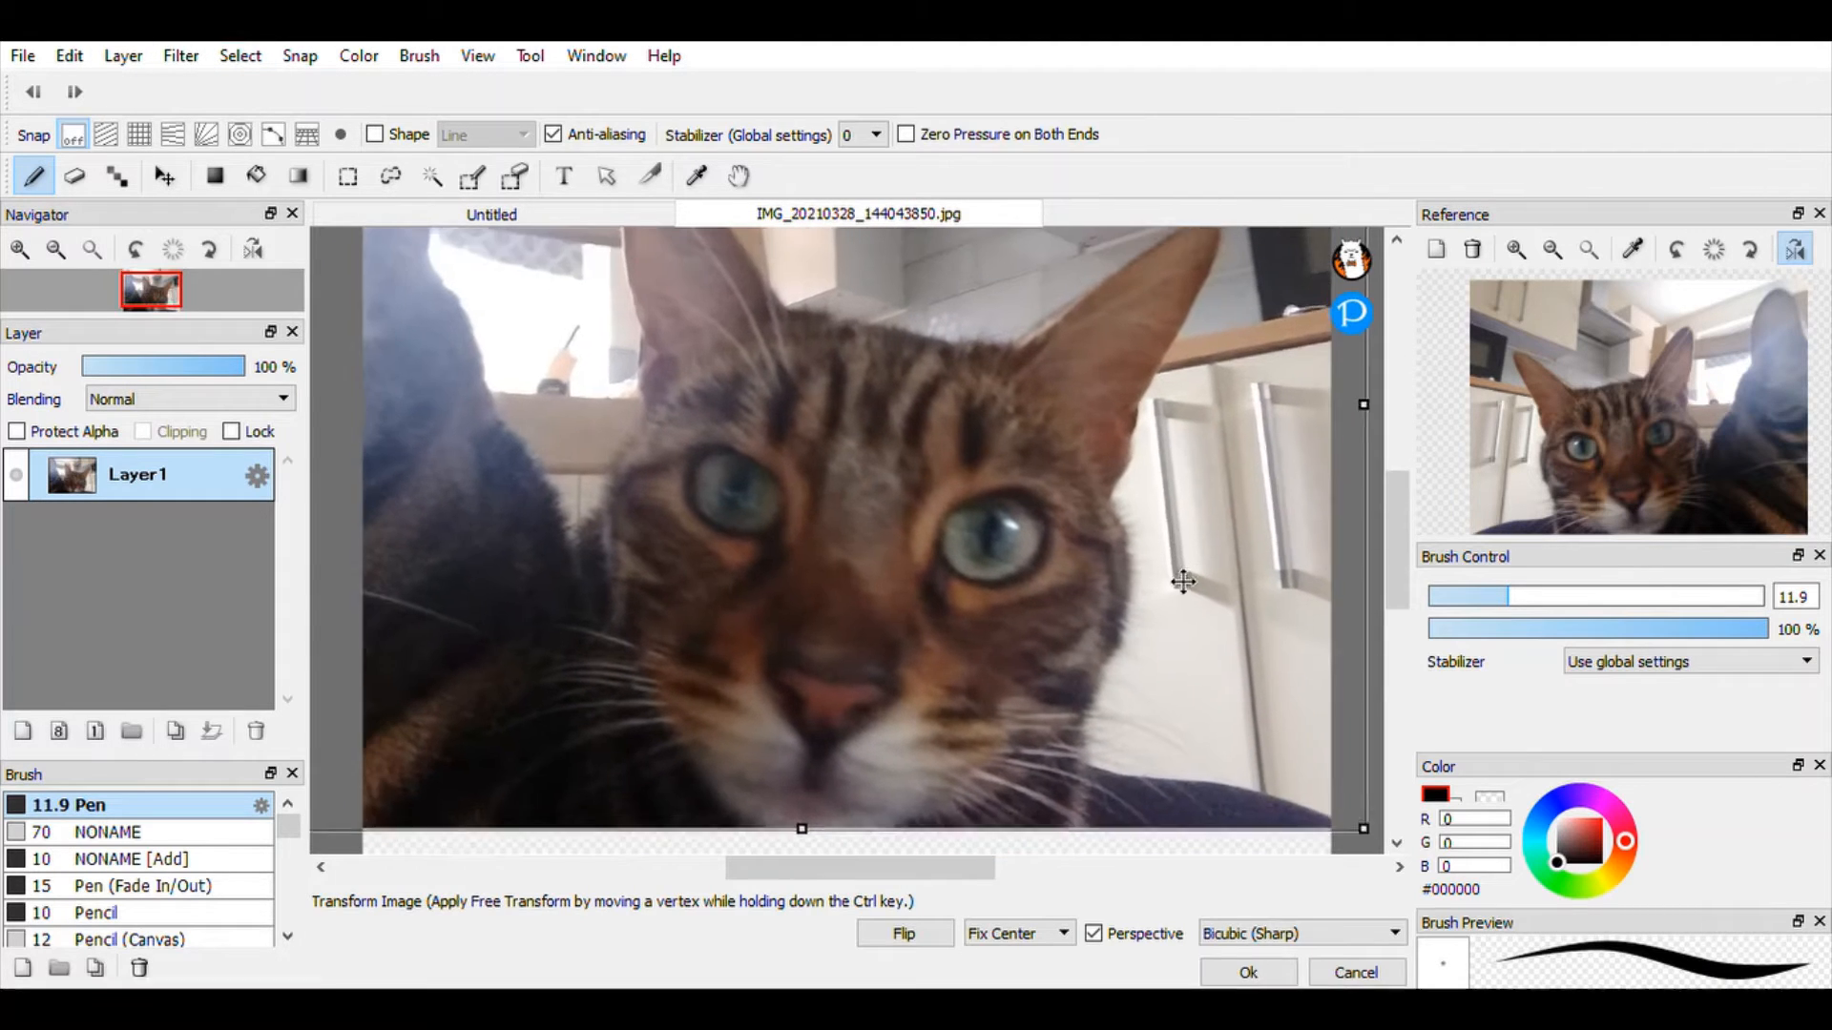
Fit the imported cat photo to the canvas with Transform and confirm the placement
{"action": "left_click", "coordinate": [1247, 972]}
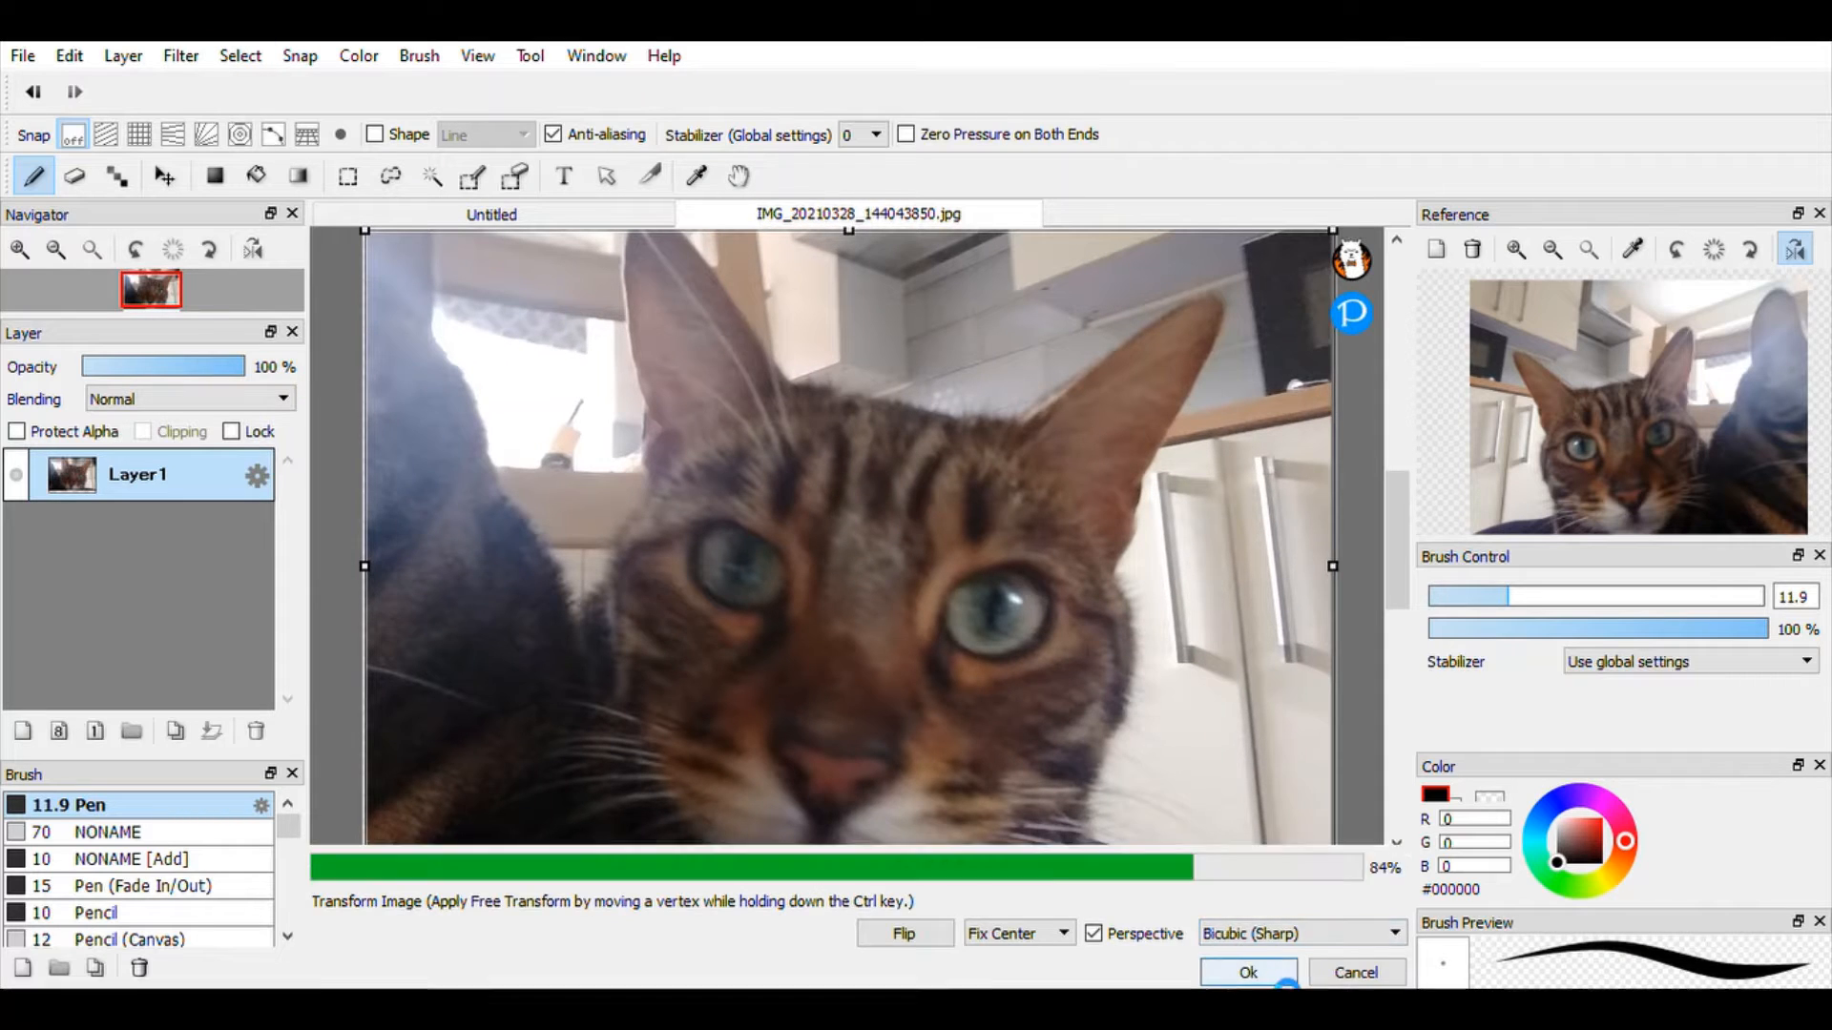
{"action": "left_click", "coordinate": [1247, 972]}
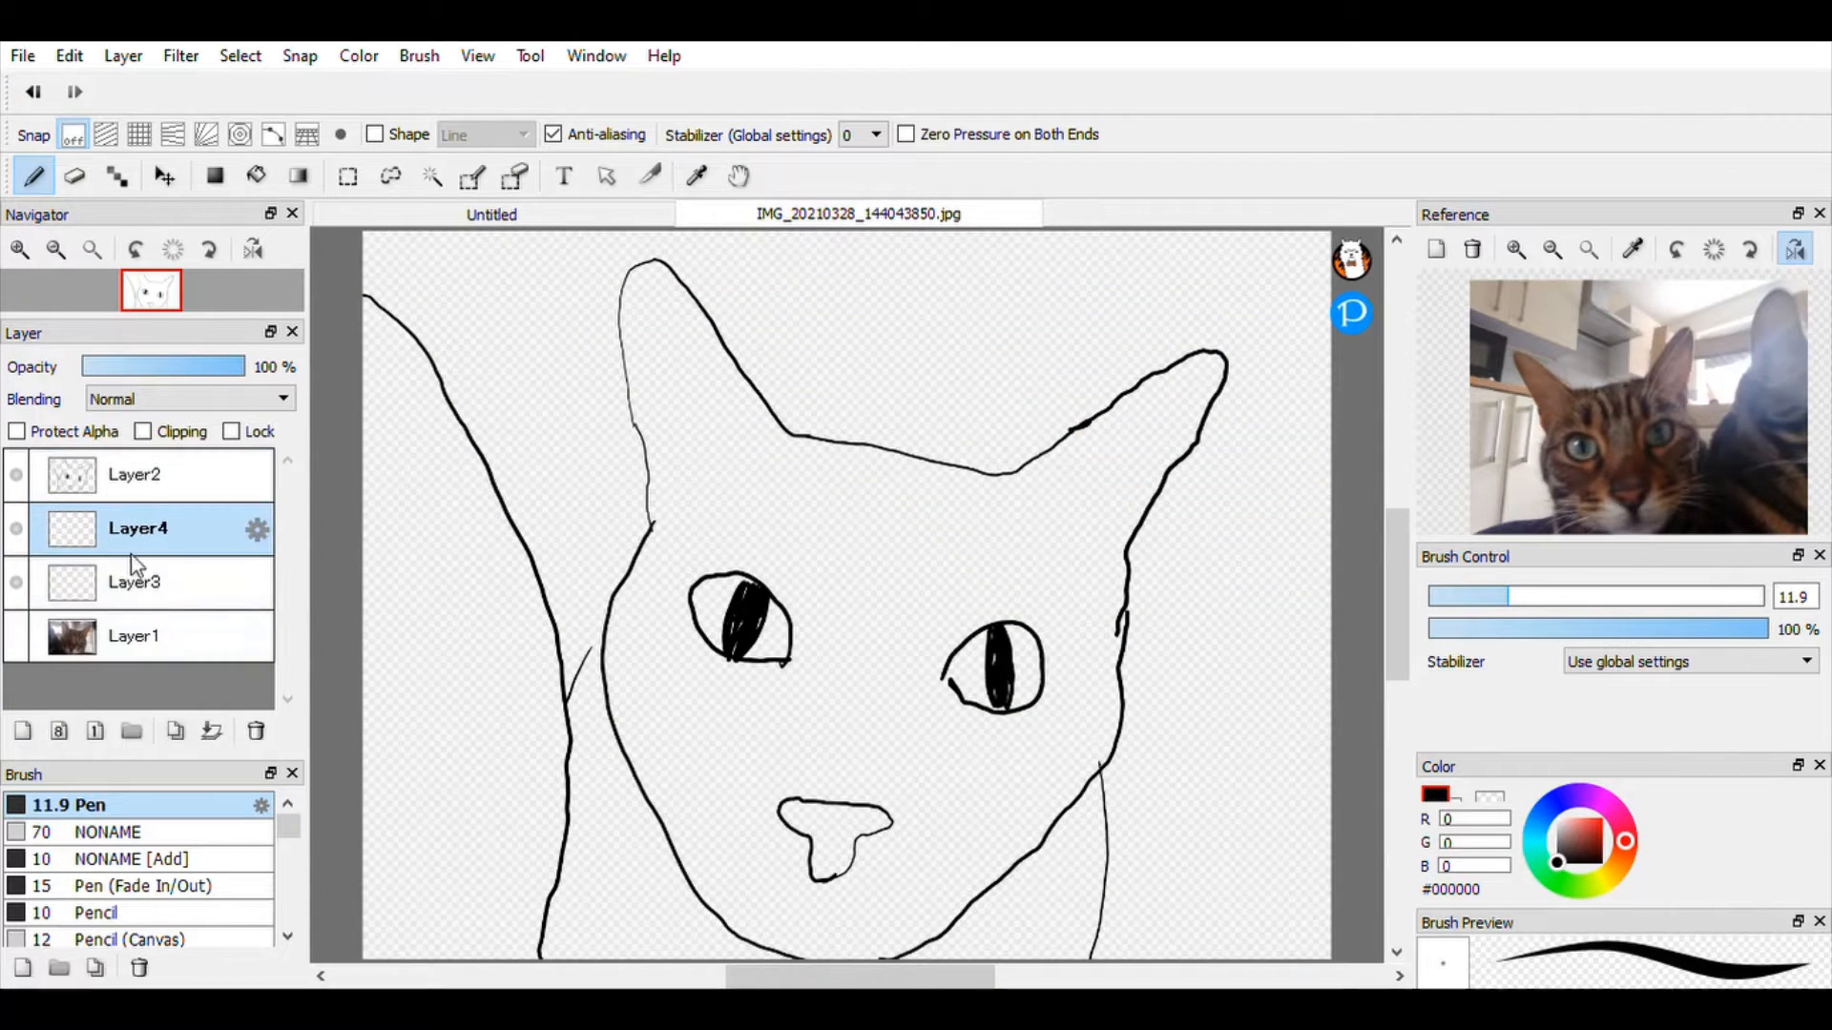
Fill the face brown on Layer4 and blend grey-green tones into the eye
{"action": "left_click", "coordinate": [697, 173]}
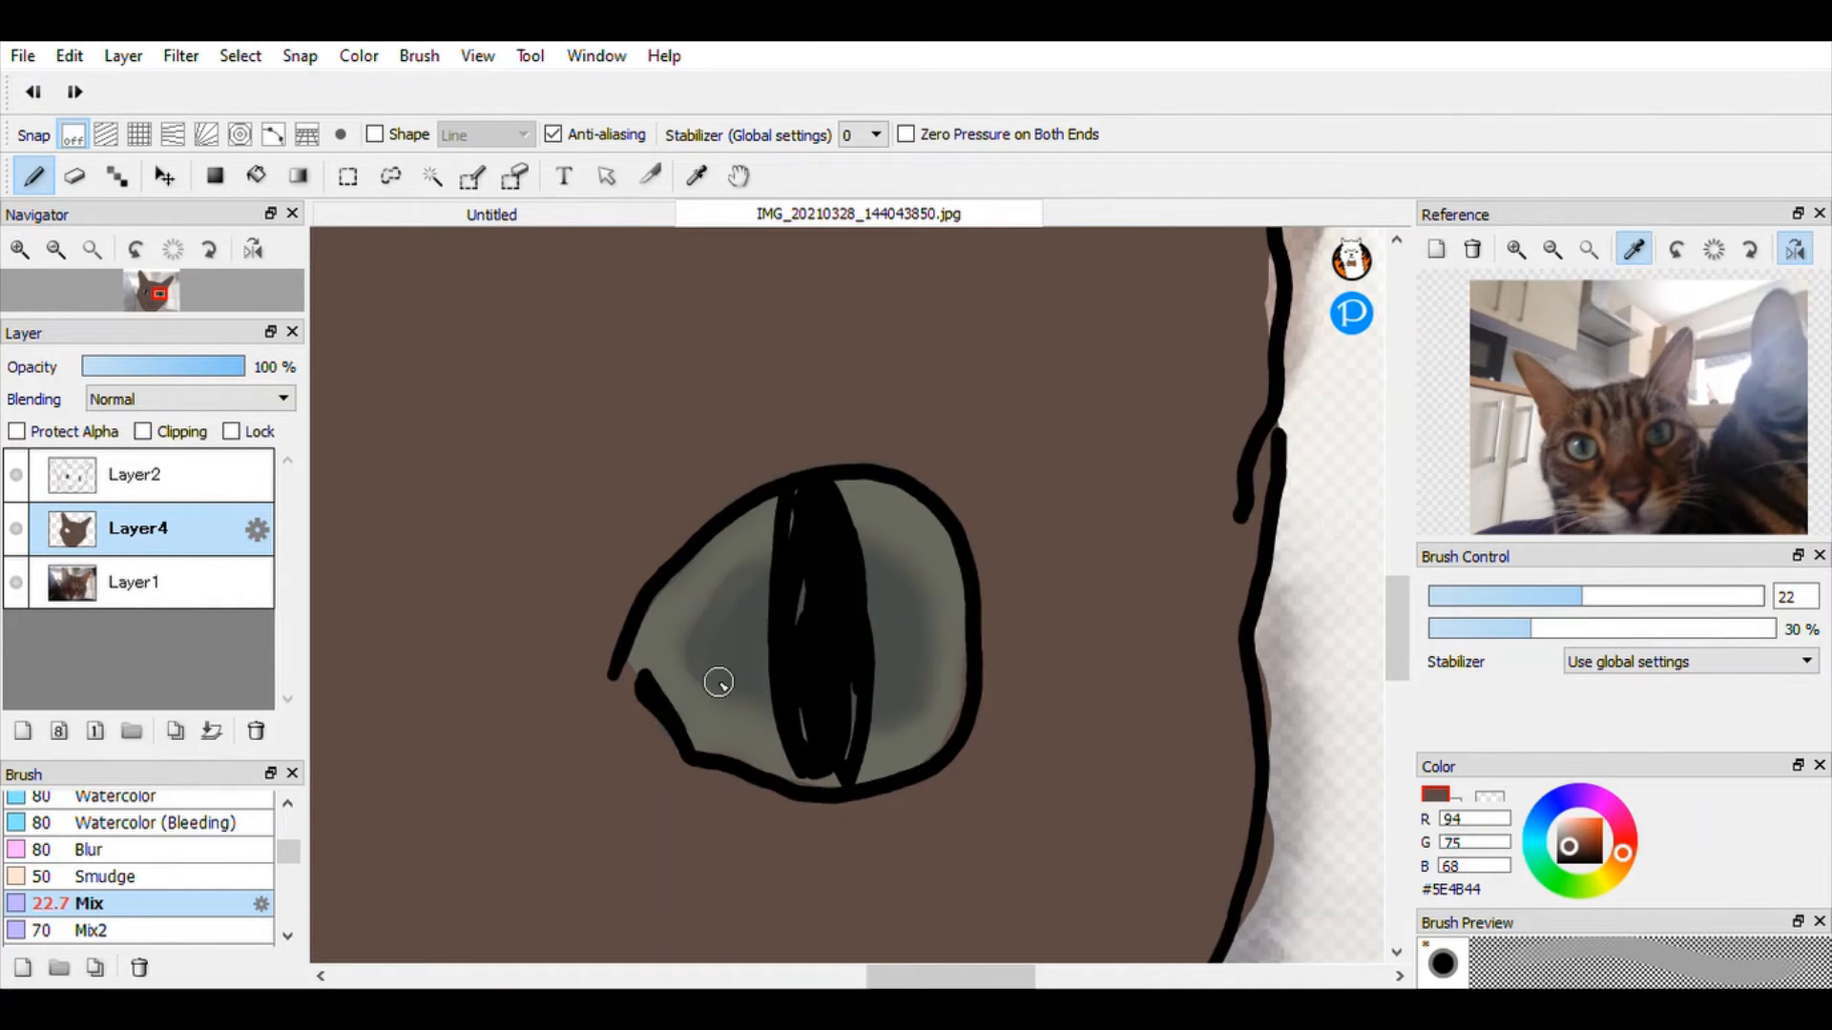
Soften the eye with the Blur brush and dot a white highlight on Layer2
{"action": "left_click", "coordinate": [90, 849]}
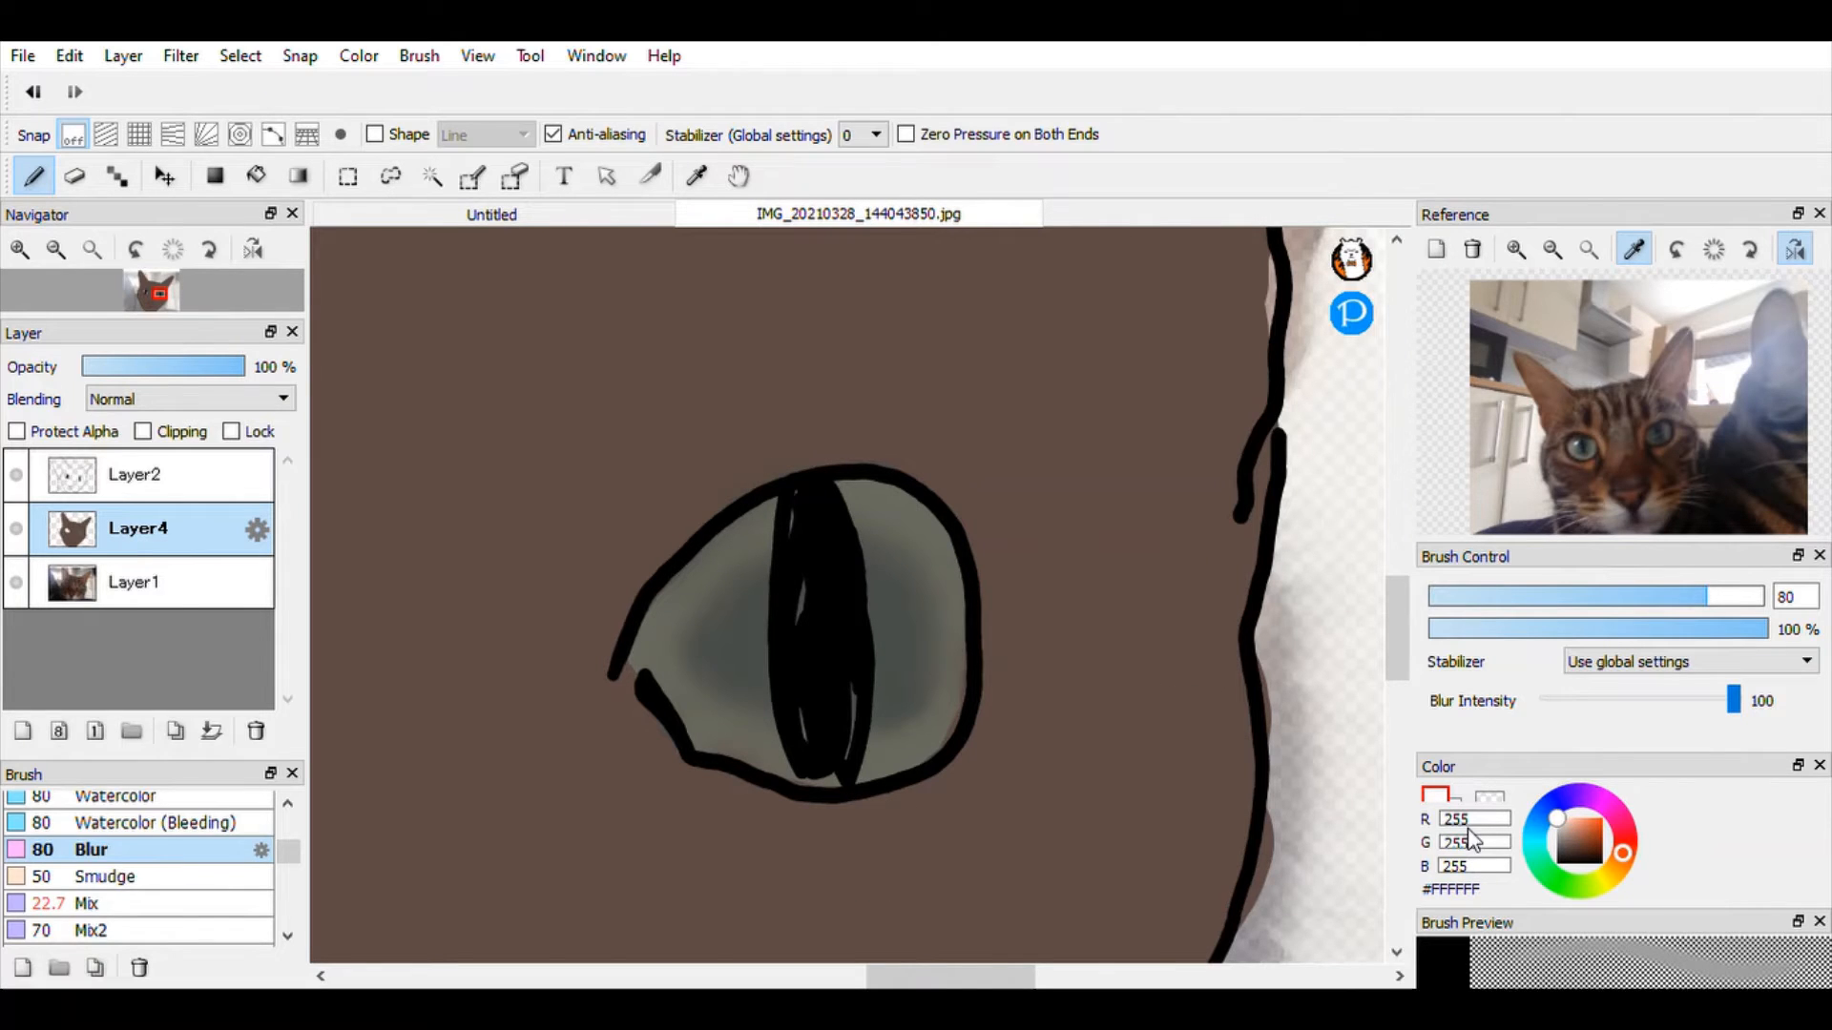
{"action": "left_click", "coordinate": [138, 475]}
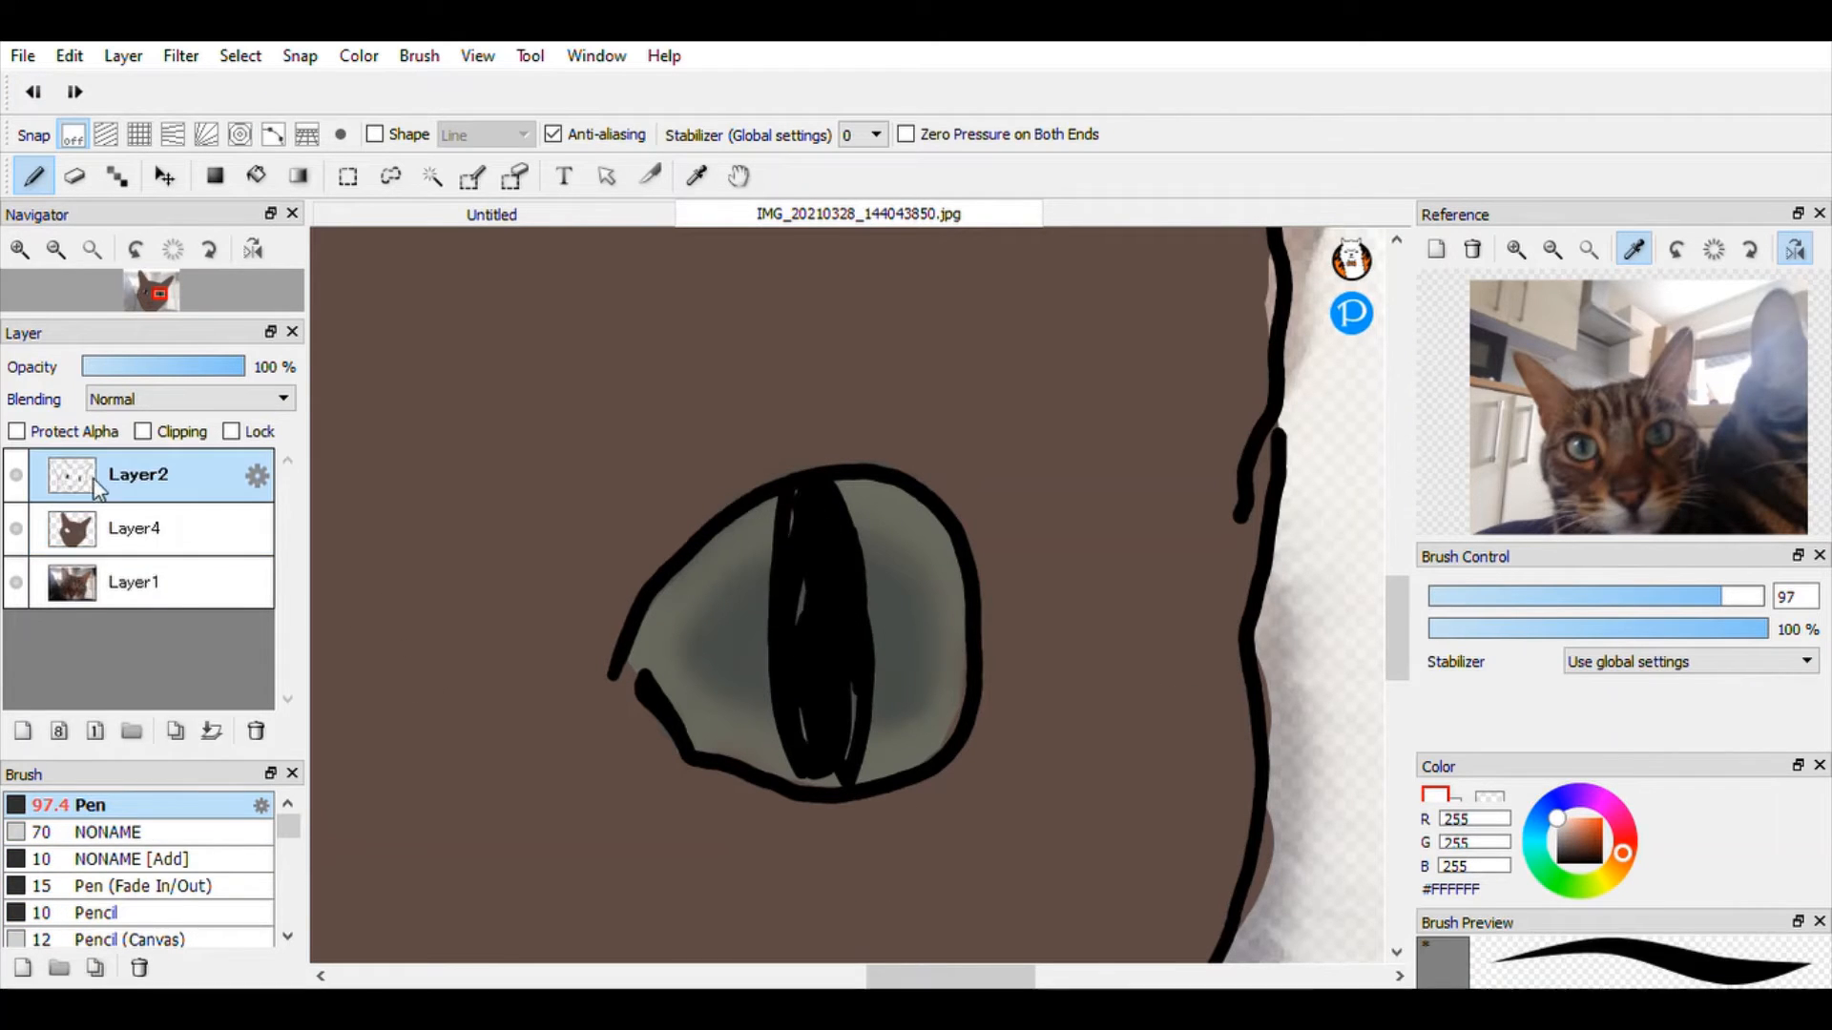
{"action": "left_click", "coordinate": [770, 572]}
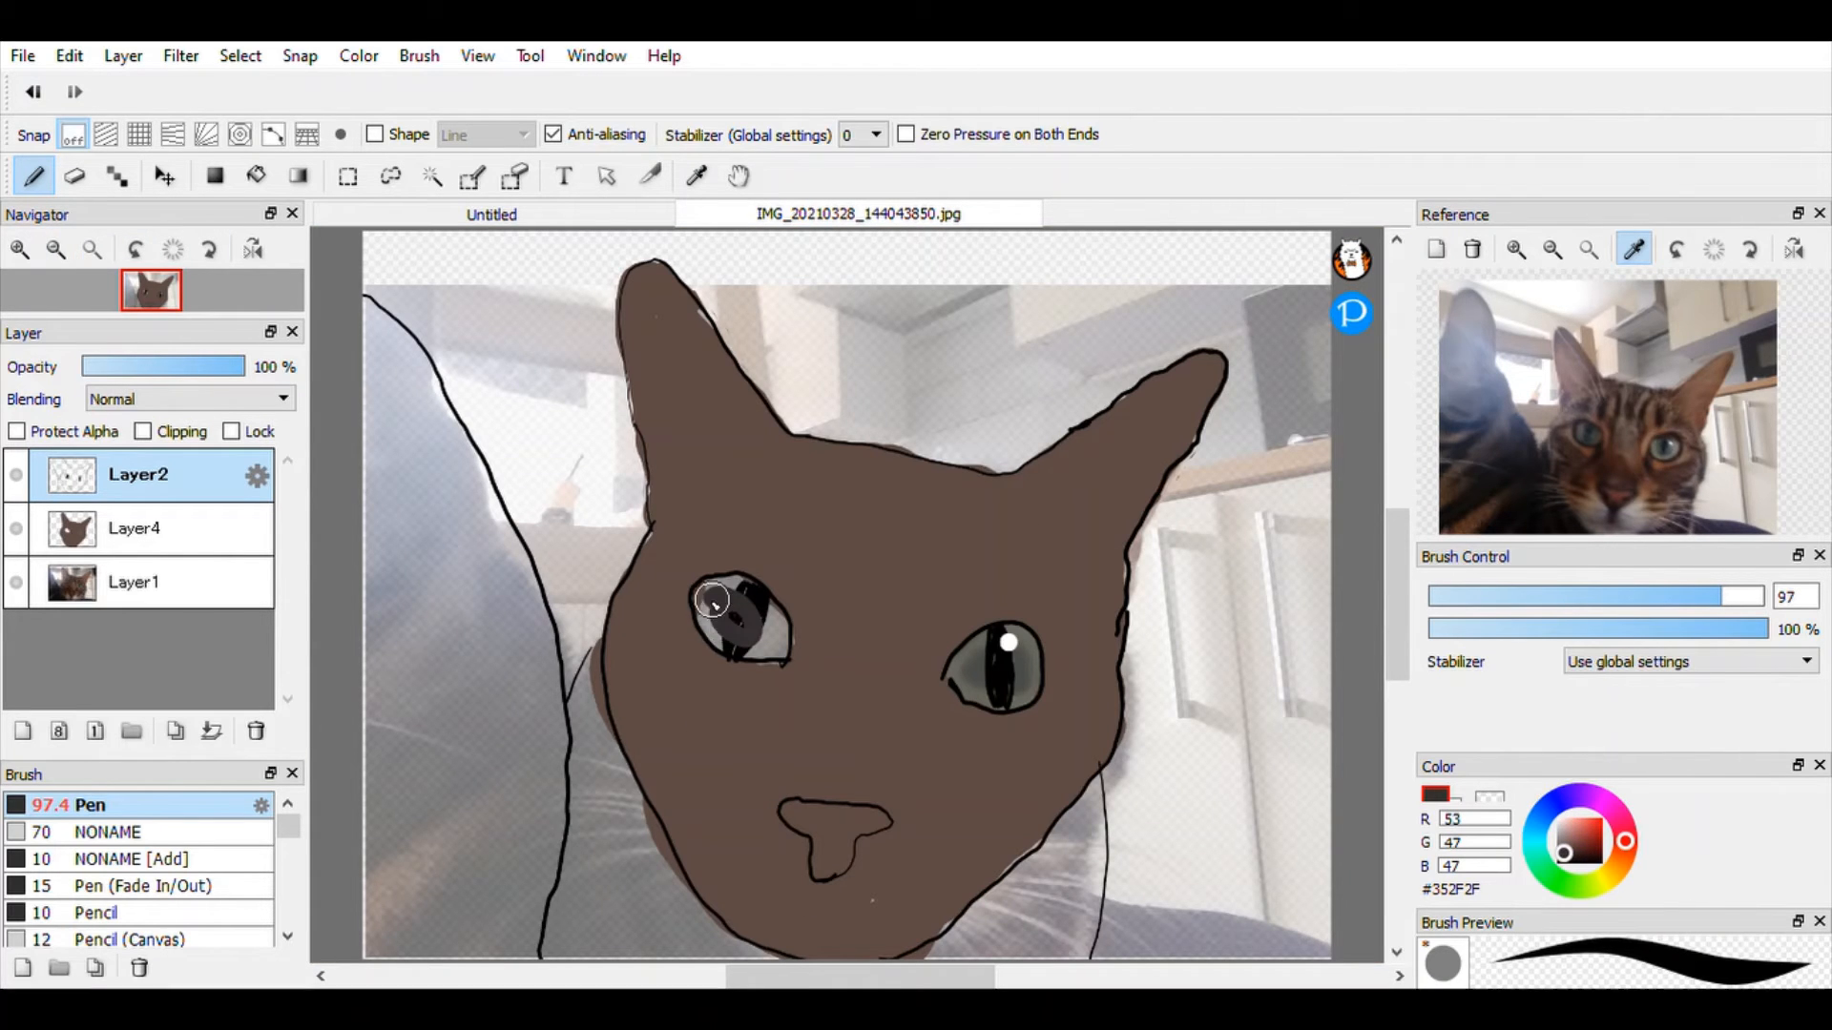
Paint the left iris grey-blue on Layer4 and smooth it with Blur
{"action": "left_click", "coordinate": [134, 528]}
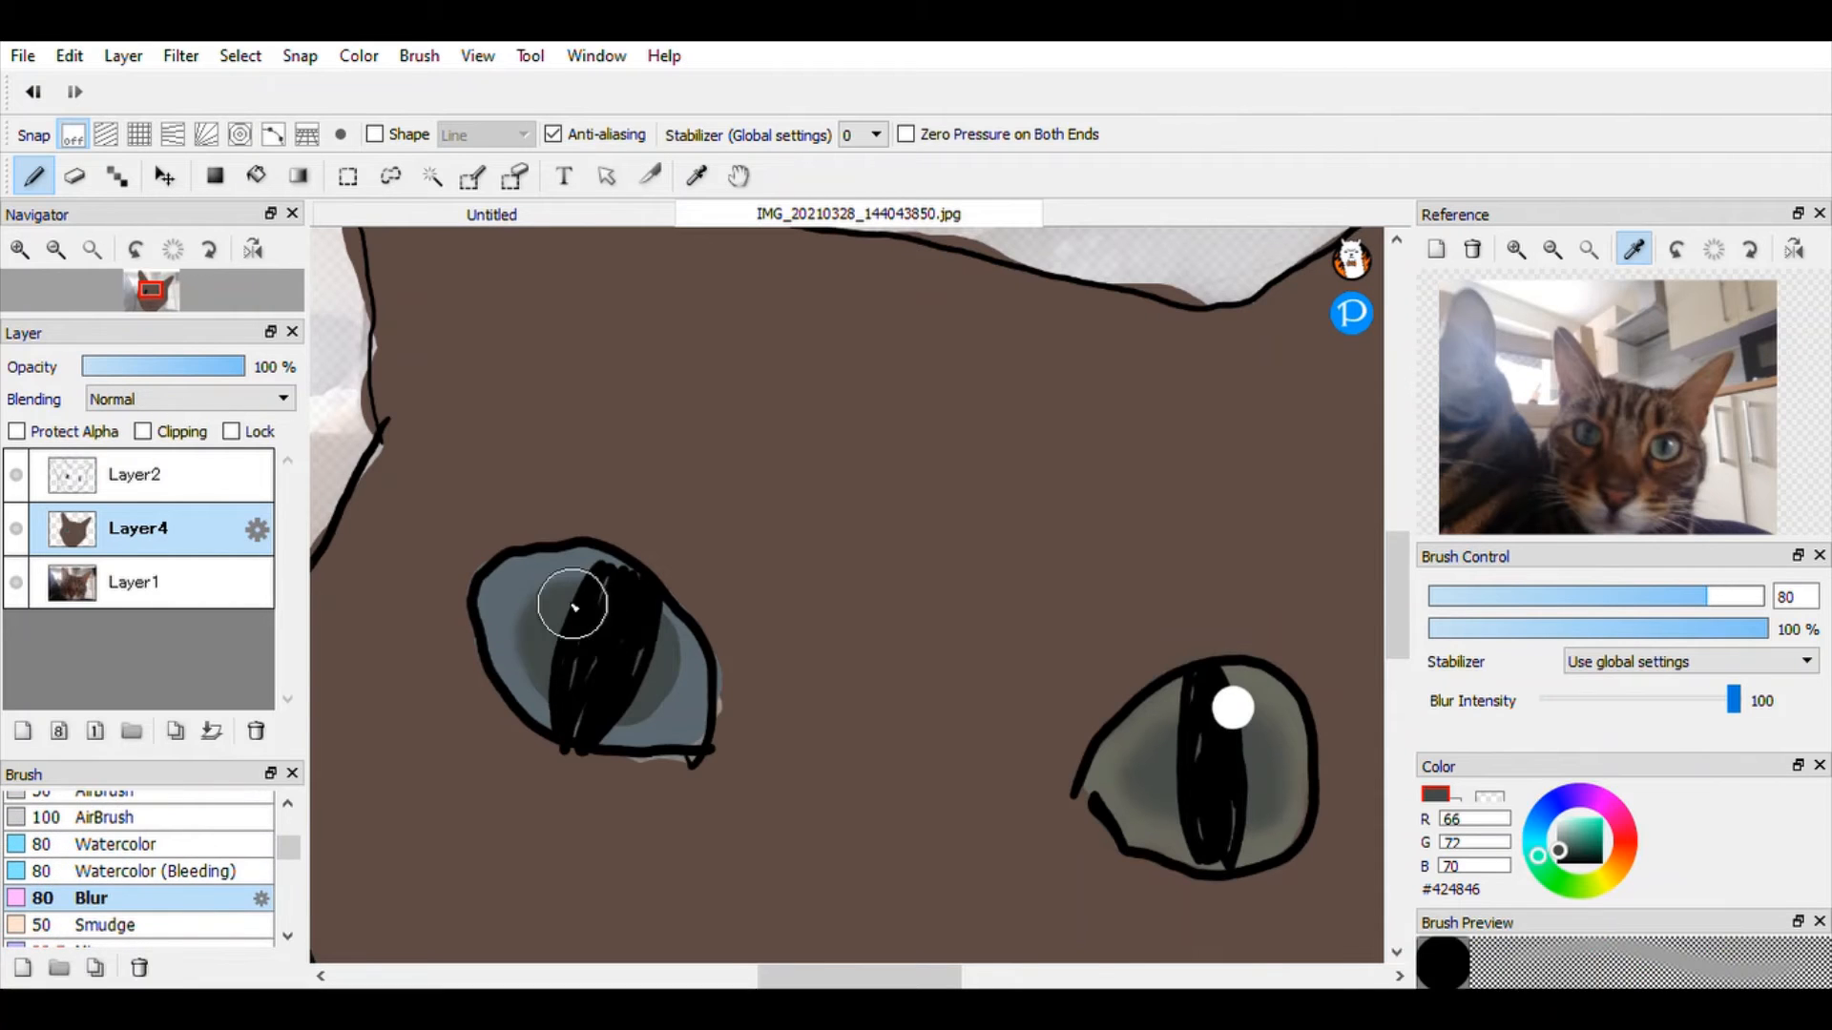
{"action": "left_click", "coordinate": [56, 250]}
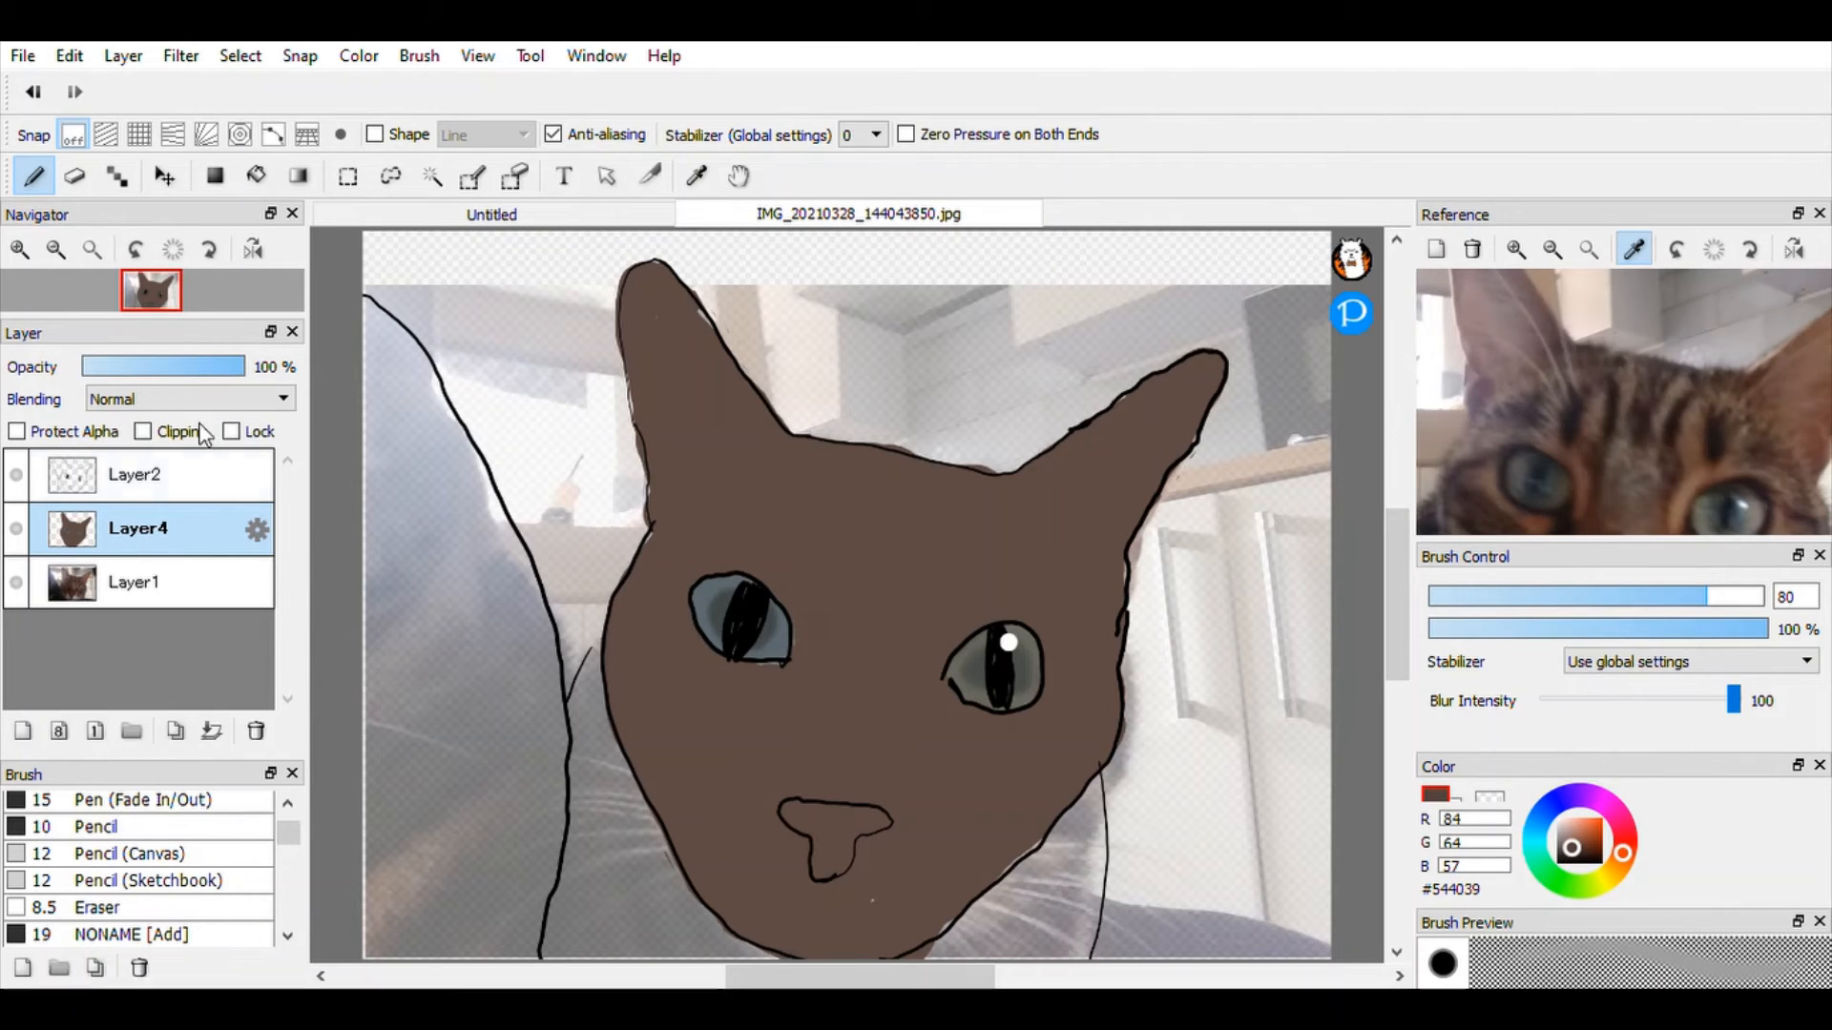
Draw dark tabby stripes on the forehead using Layer4 and the Pen brush
{"action": "left_click", "coordinate": [134, 475]}
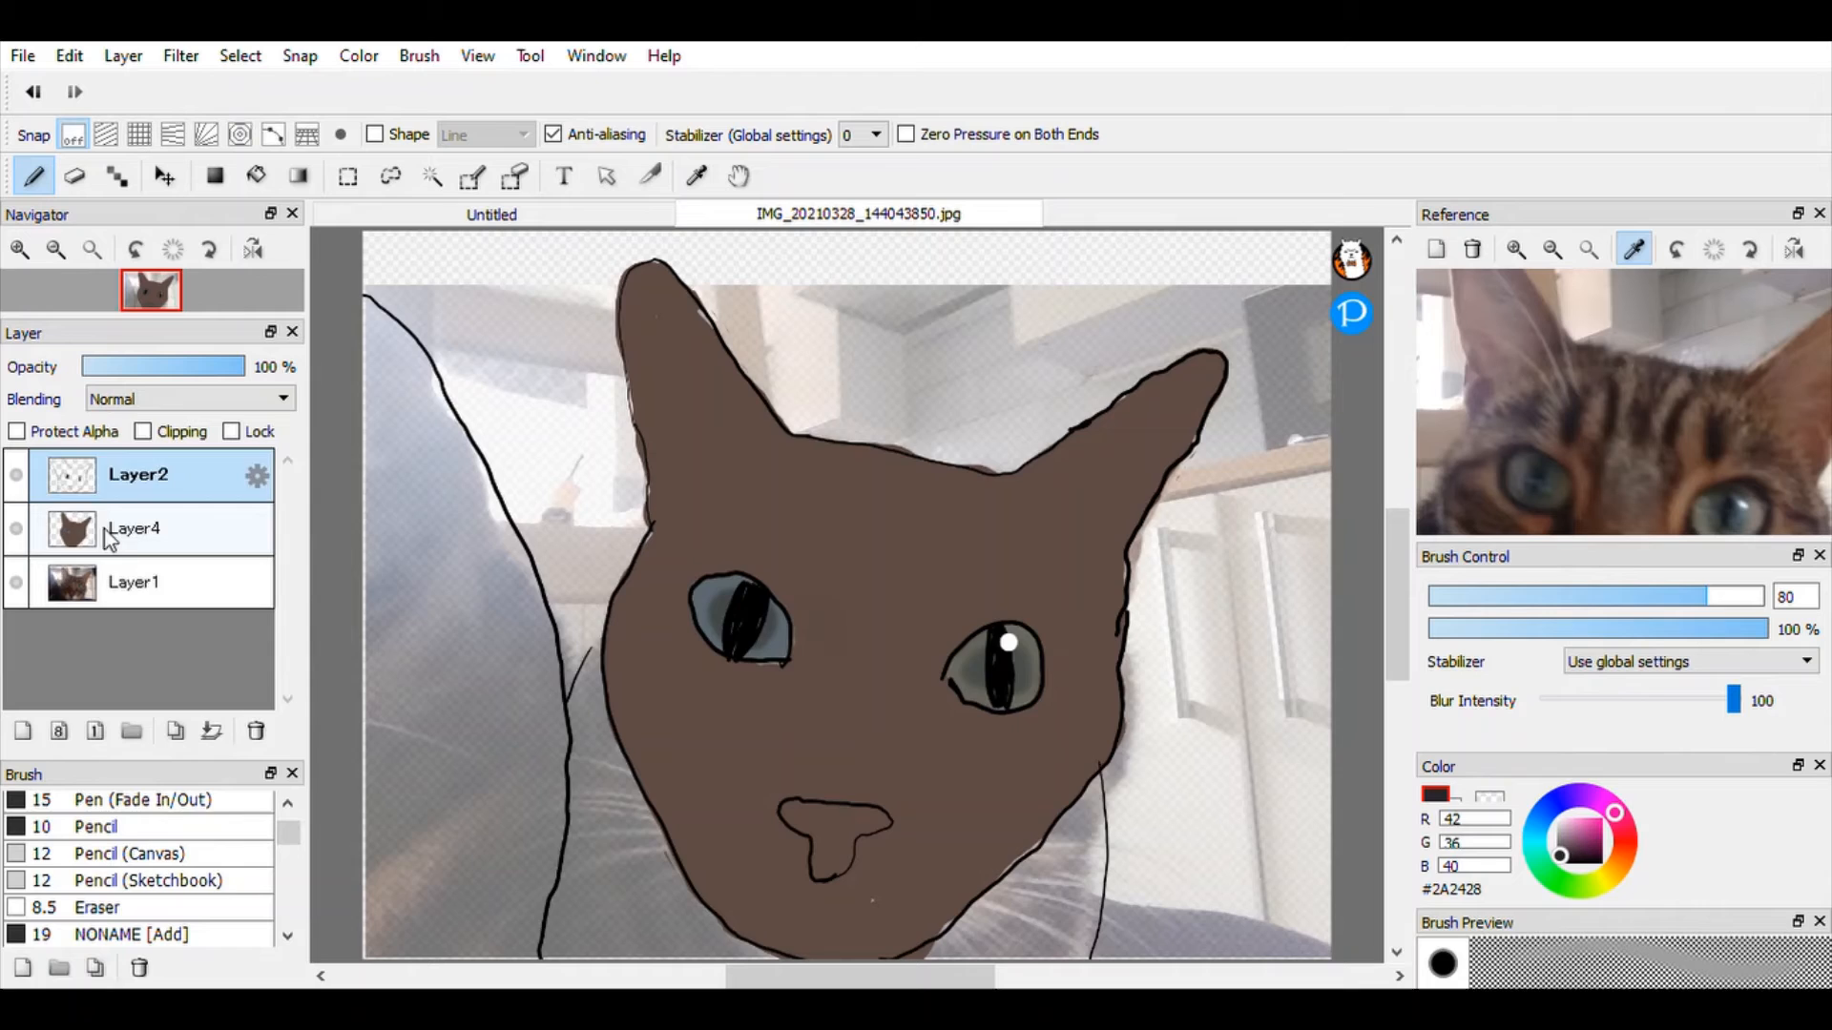
{"action": "left_click", "coordinate": [134, 529]}
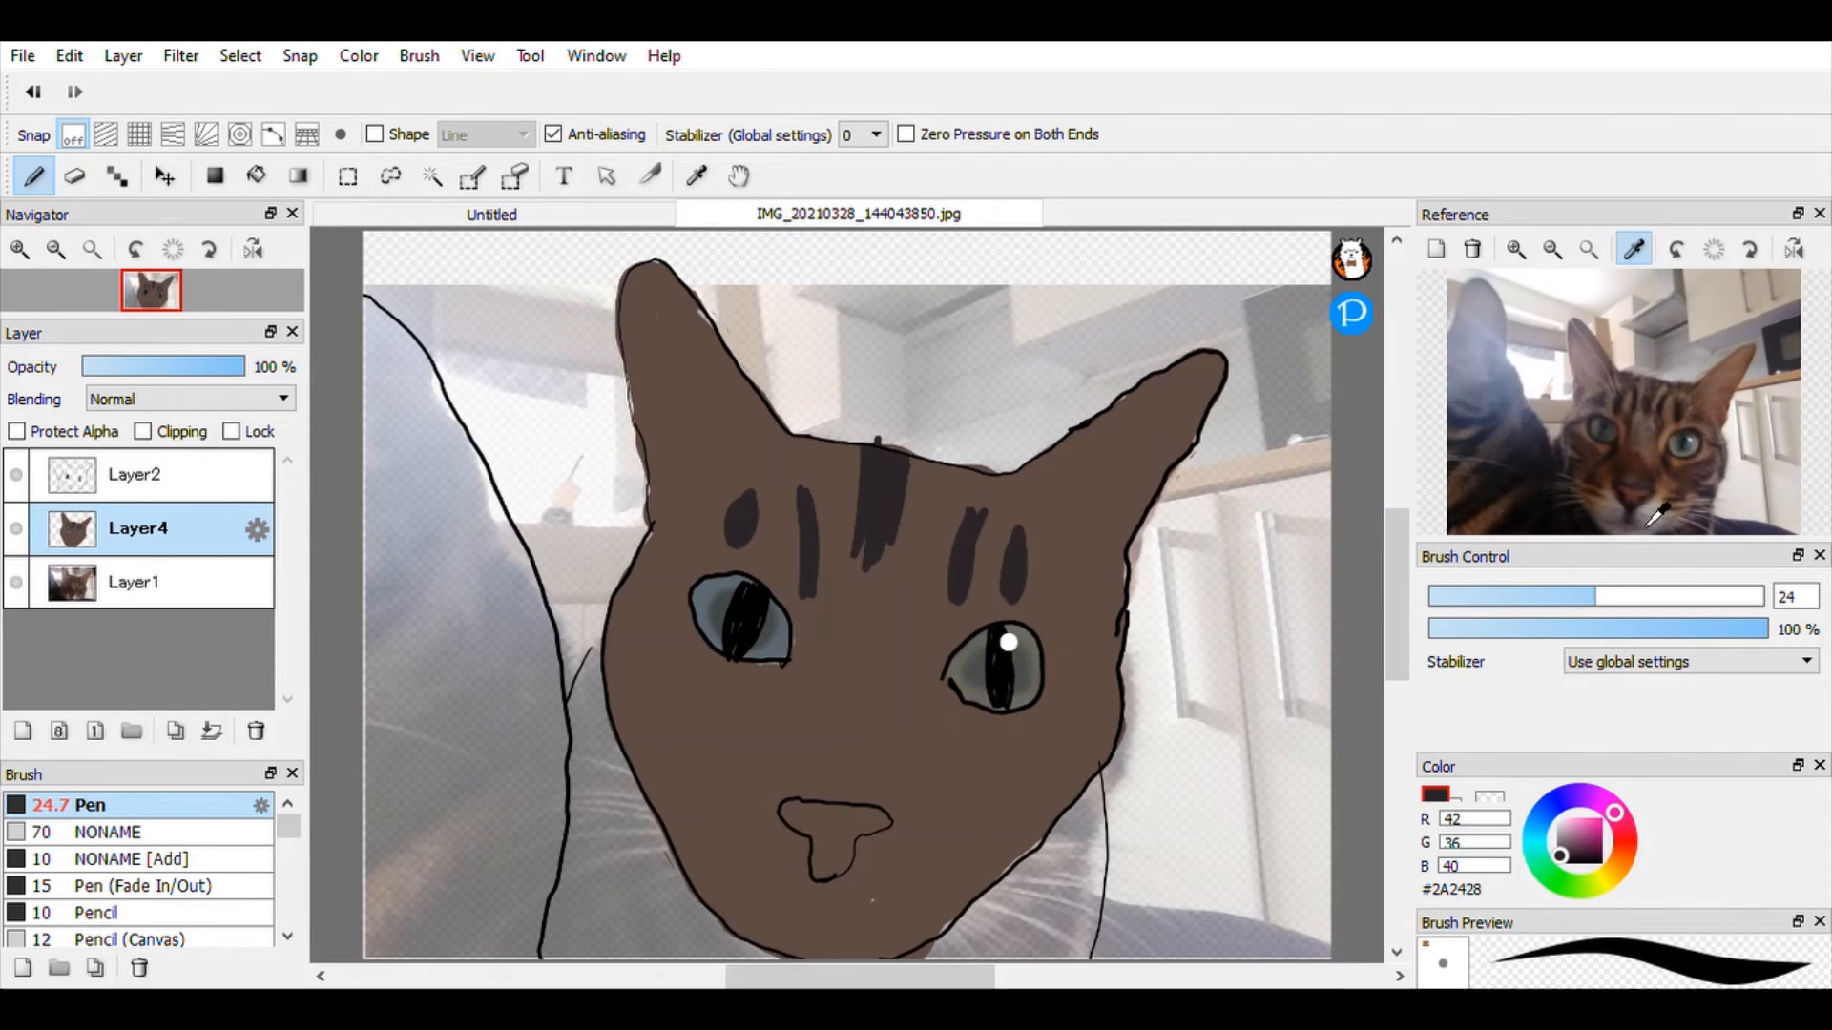
{"action": "left_click", "coordinate": [830, 859]}
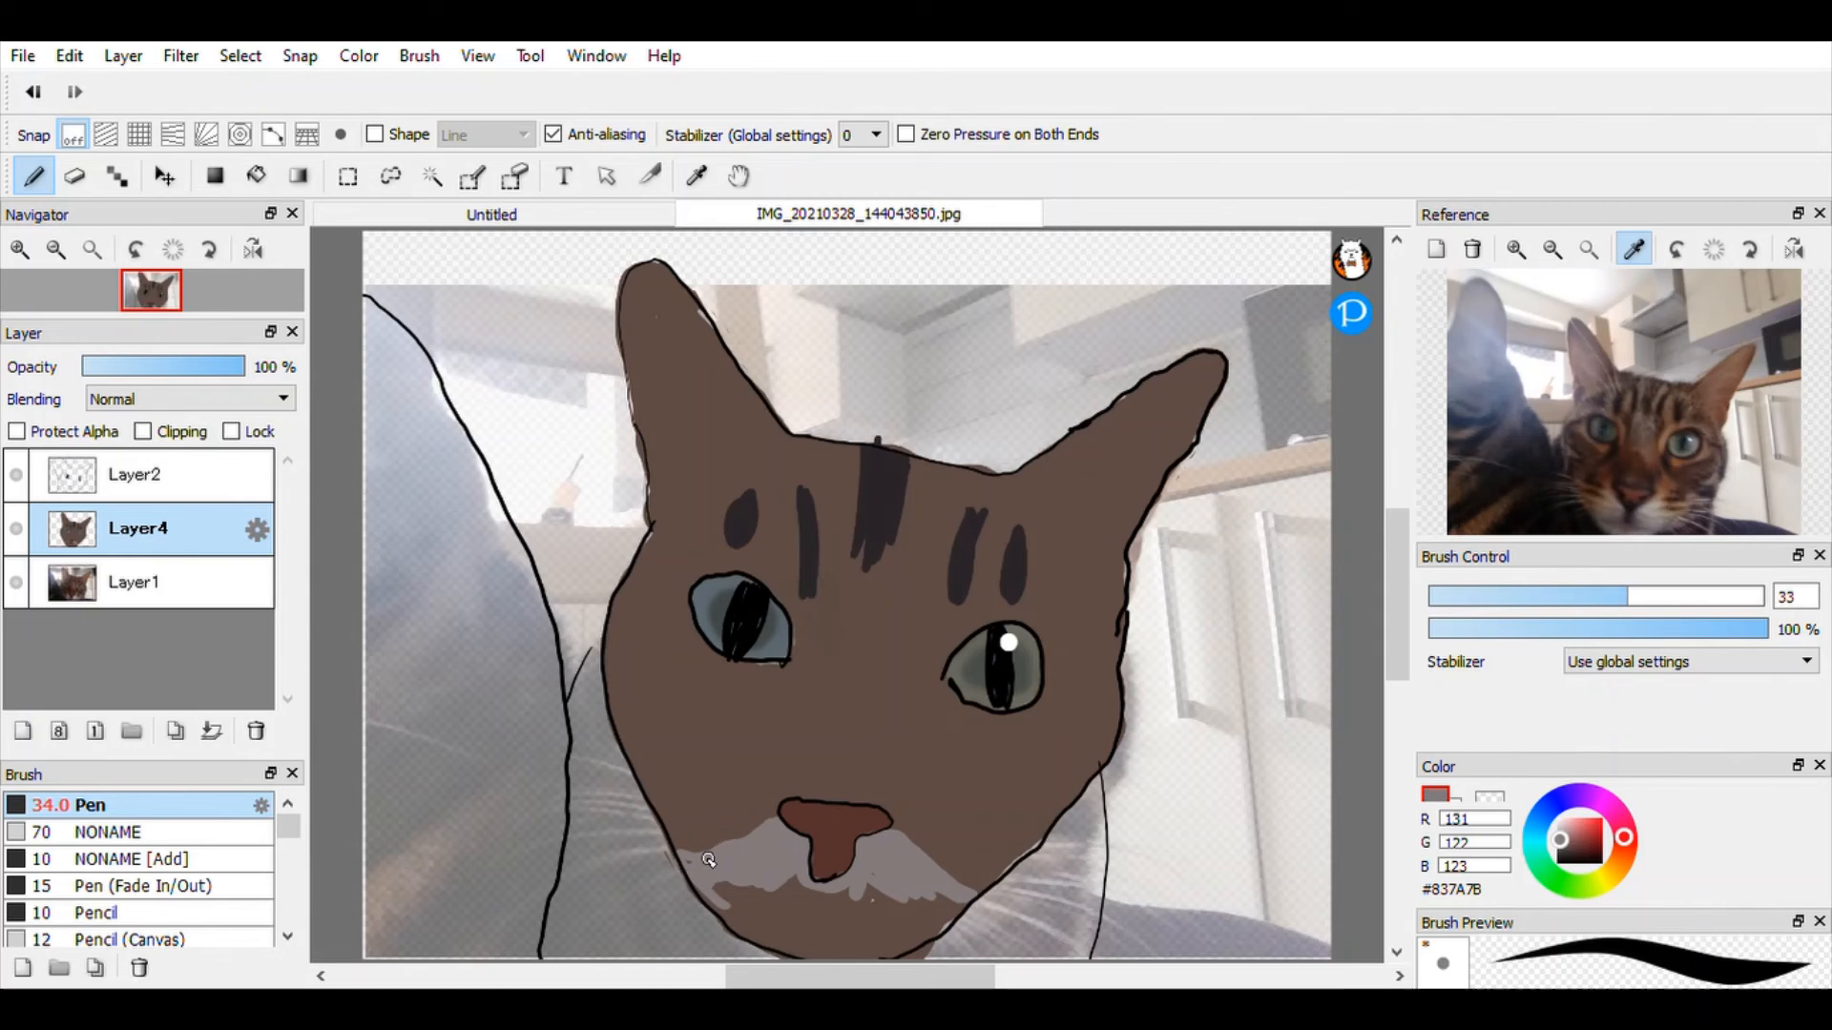
Colour the nose reddish-brown and muzzle light grey, magnifying the reference around the whiskers
{"action": "scroll", "scroll_direction": "down", "scroll_amount": 3}
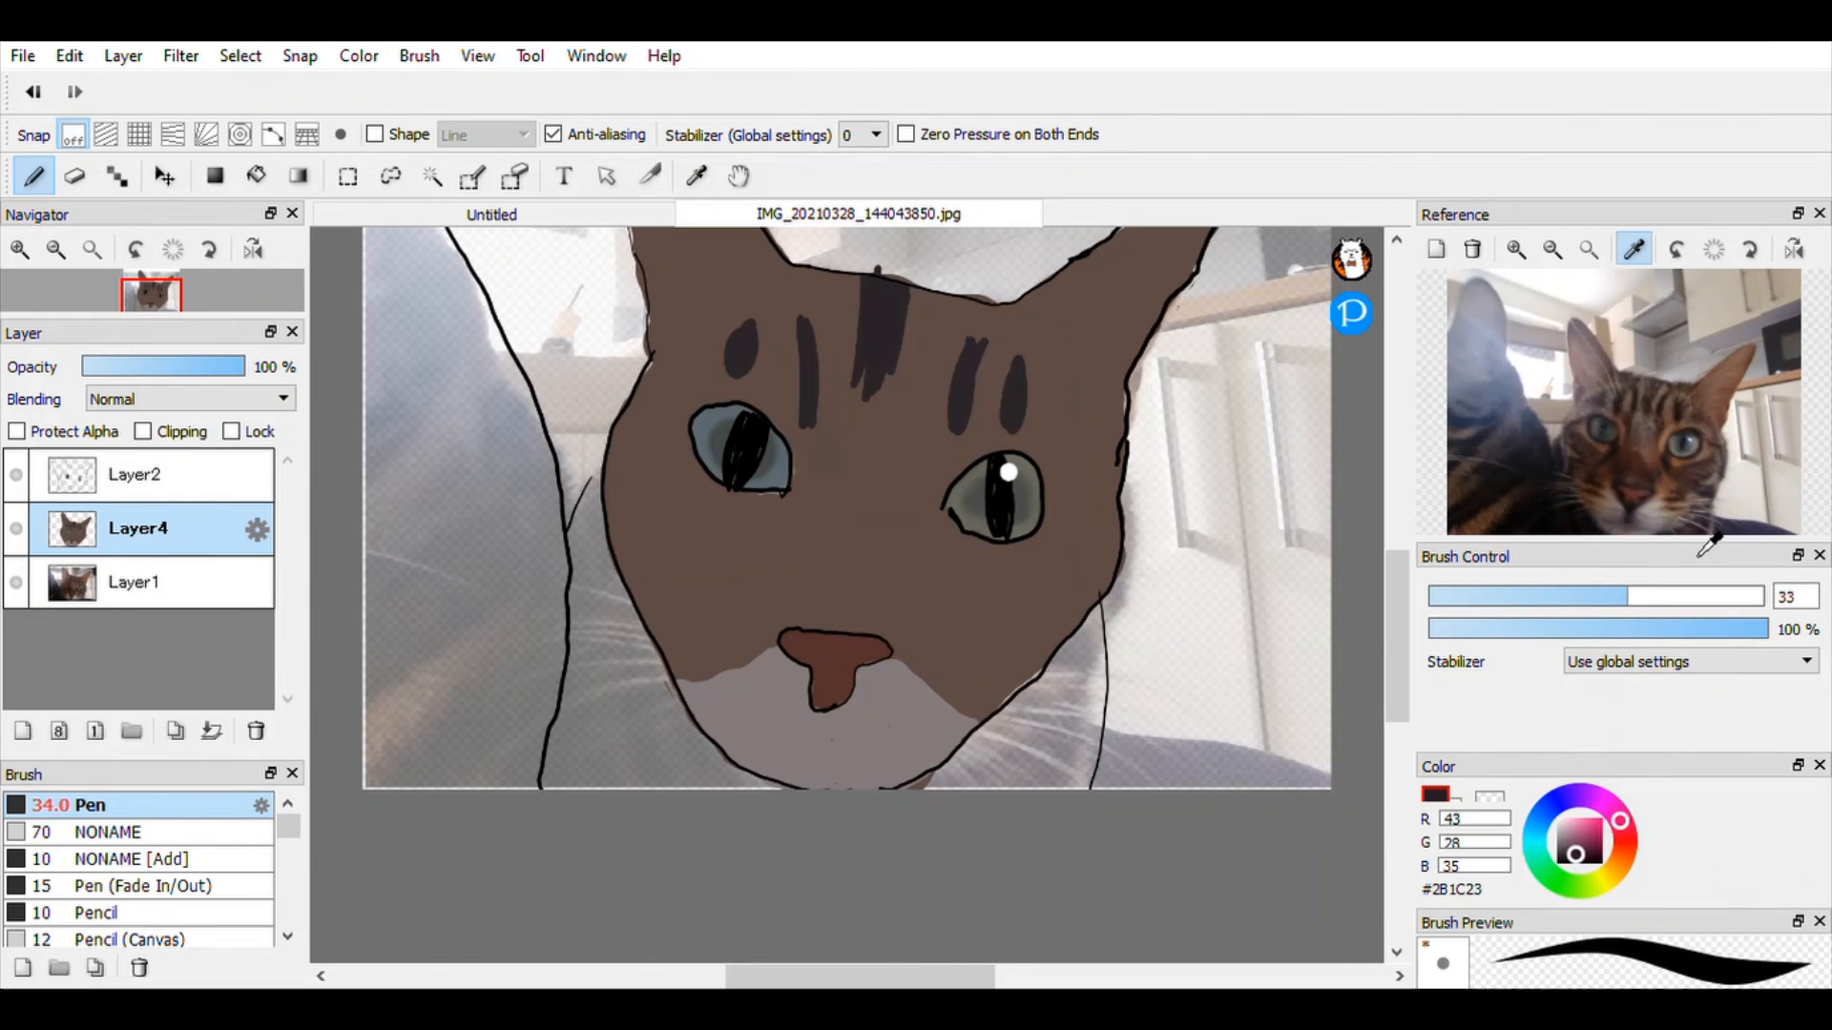
{"action": "left_click", "coordinate": [1702, 368]}
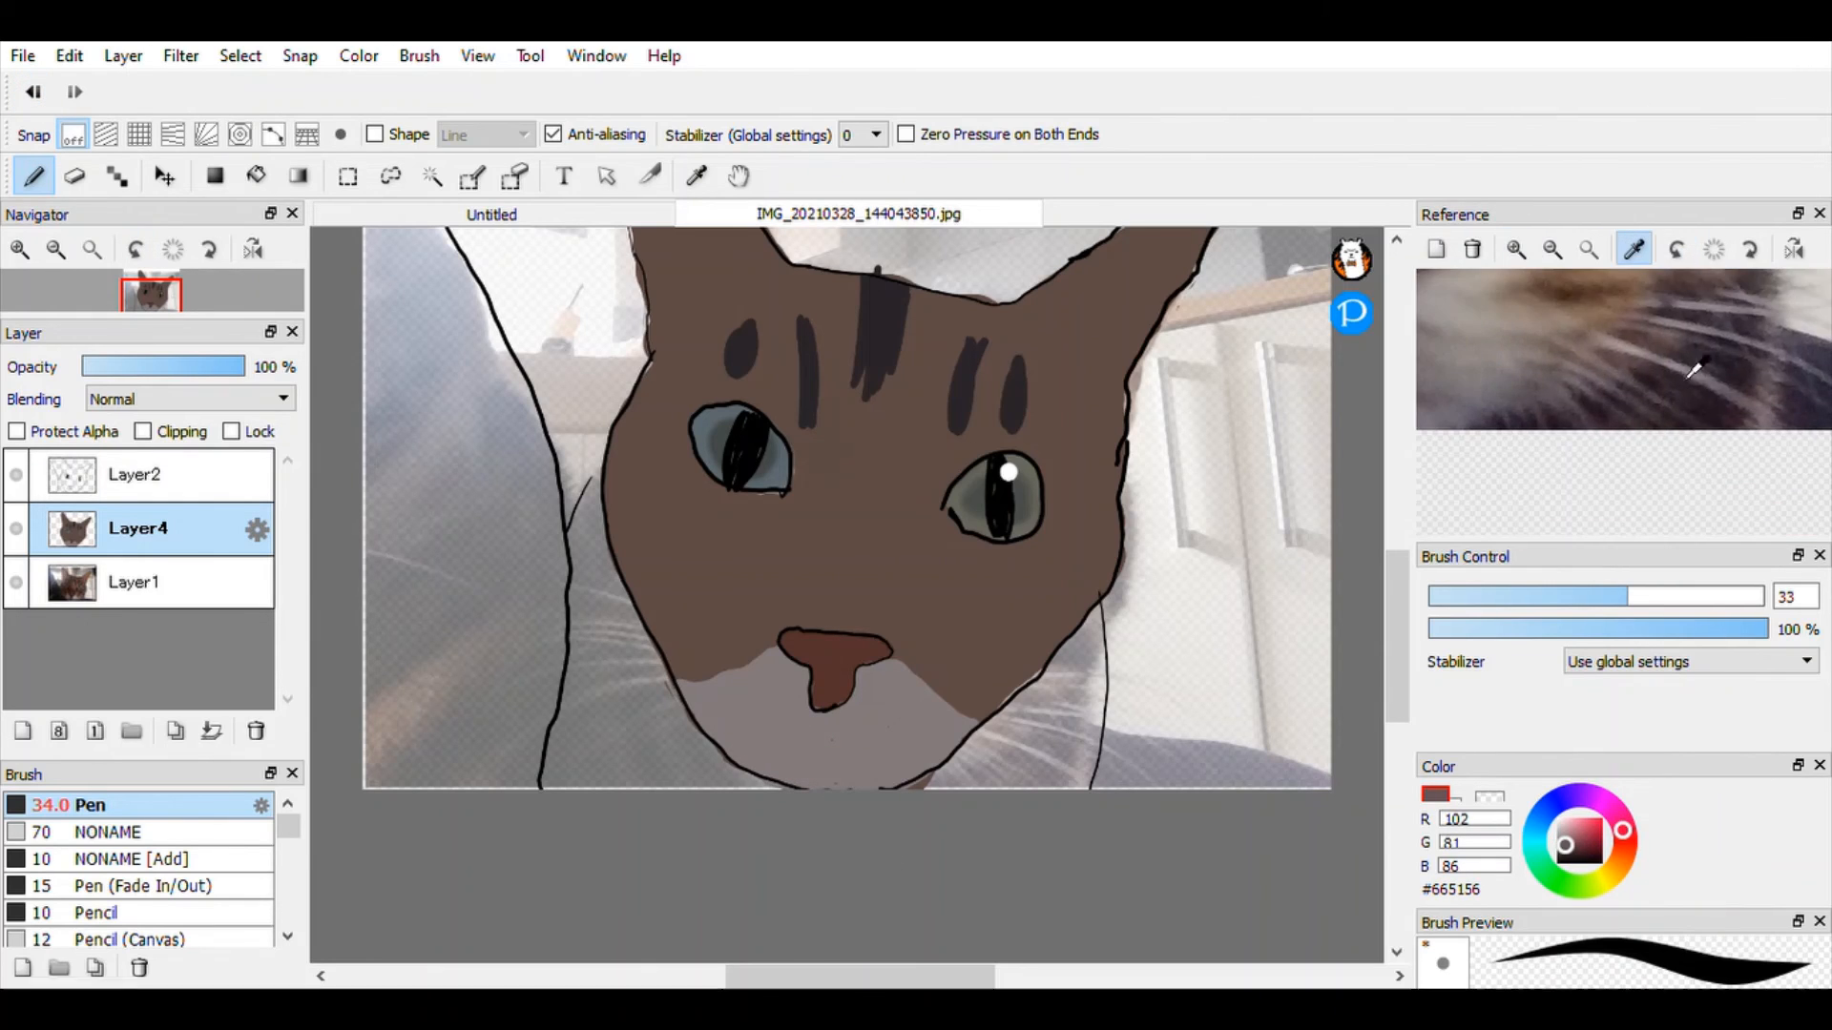